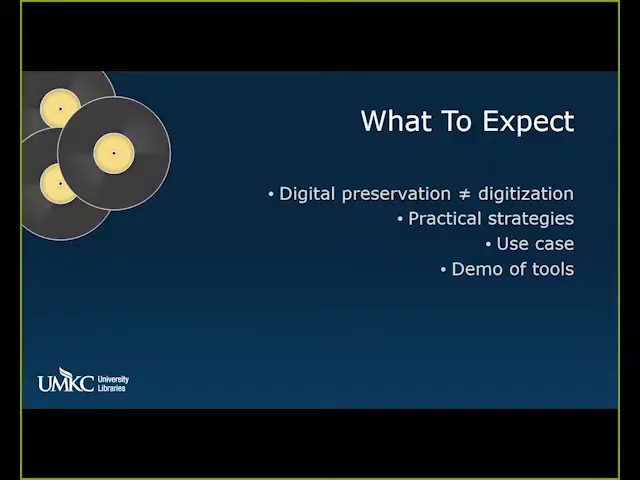
# Advance the slideshow past the What To Expect slide toward the live demo
pyautogui.press('Right')
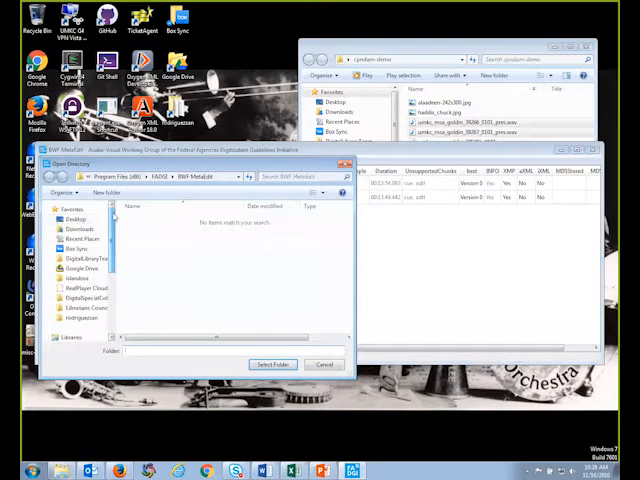
# Load the demo folder of WAV files from the Desktop into BWF MetaEdit
pyautogui.click(72, 212)
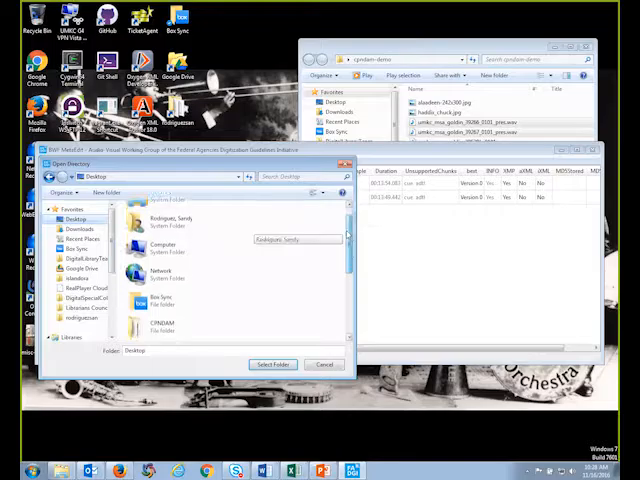
pyautogui.click(180, 252)
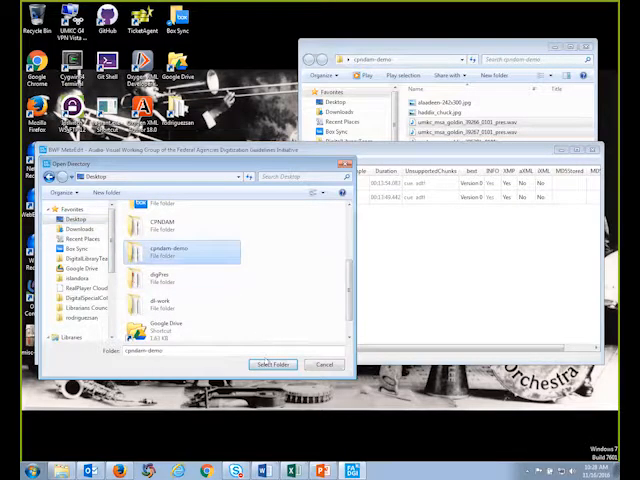
pyautogui.click(270, 364)
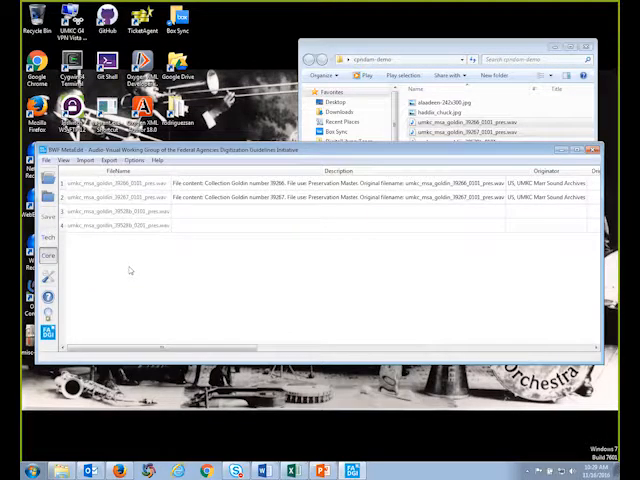
pyautogui.moveTo(136, 268)
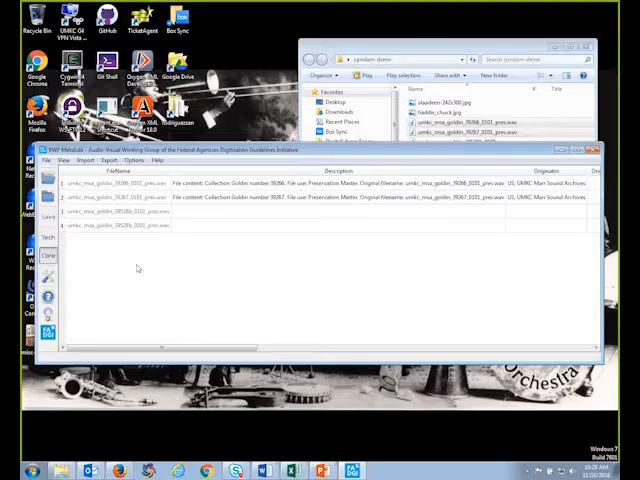
pyautogui.moveTo(142, 322)
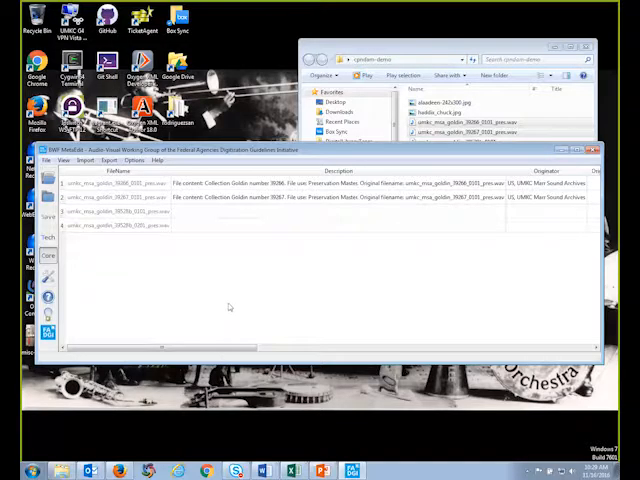
pyautogui.moveTo(230, 300)
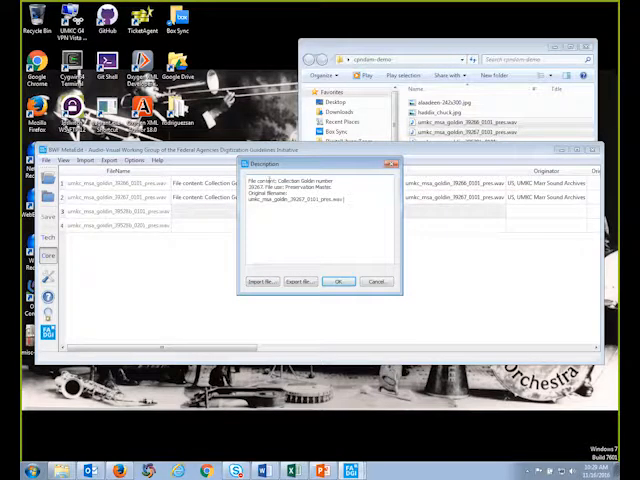
# Apply the edited Description text so the recording is flagged as modified
pyautogui.click(338, 280)
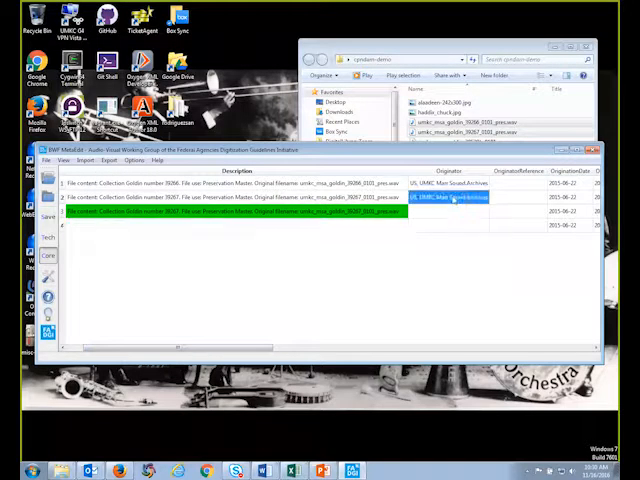
# Fill the same Originator value into the whole column from the cell's context menu
pyautogui.rightClick(456, 196)
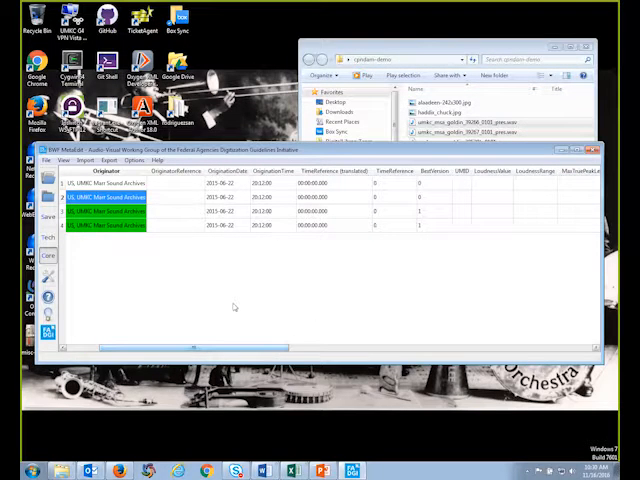
pyautogui.moveTo(236, 288)
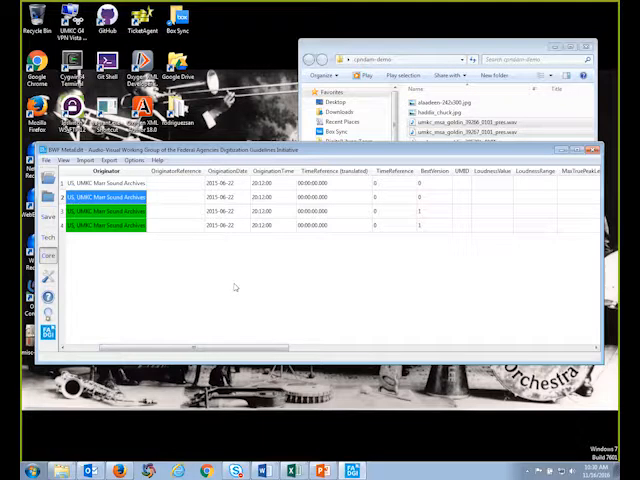
pyautogui.moveTo(234, 232)
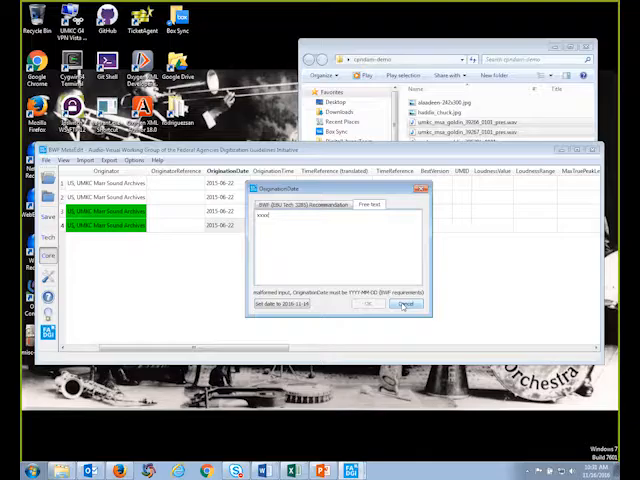
# Confirm one file's origination date and select the next file's OriginationDate cell
pyautogui.click(412, 304)
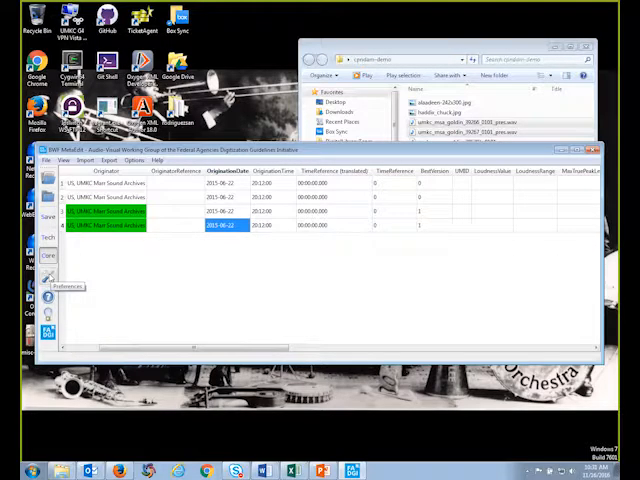
pyautogui.click(132, 160)
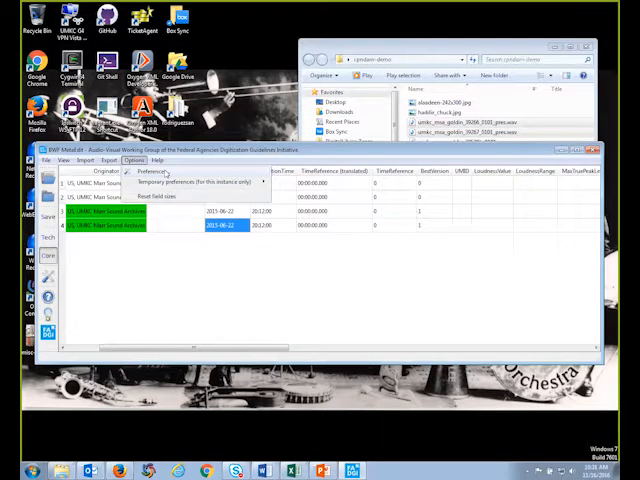
# Browse the Preferences through Core Metadata, technical columns, Rules and File Management
pyautogui.click(152, 172)
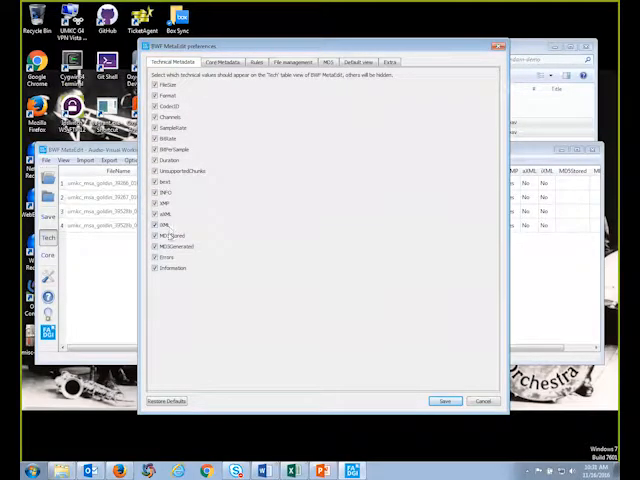
pyautogui.click(224, 62)
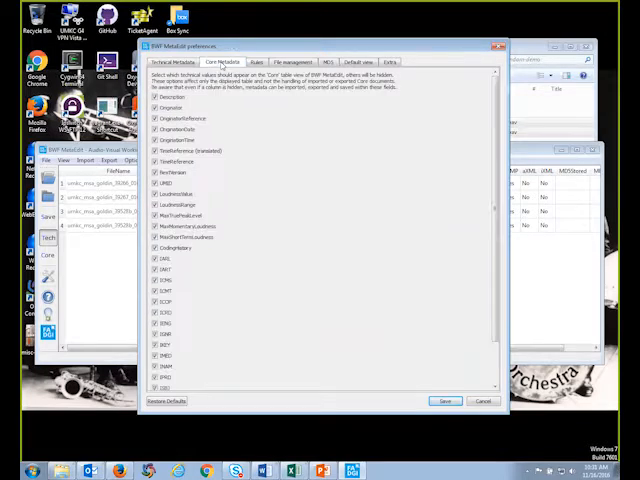
pyautogui.click(170, 64)
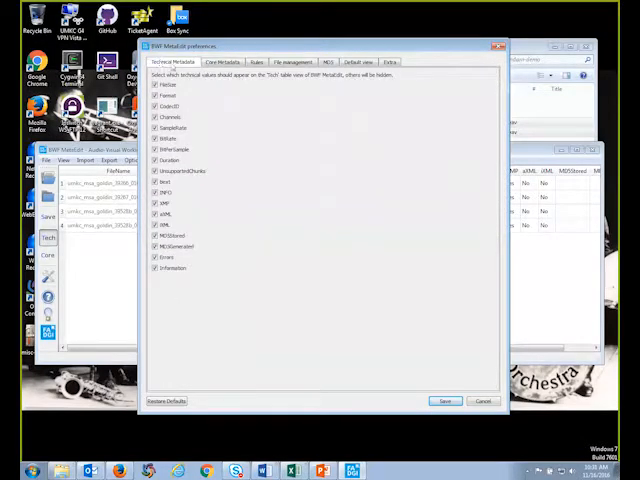
pyautogui.click(220, 62)
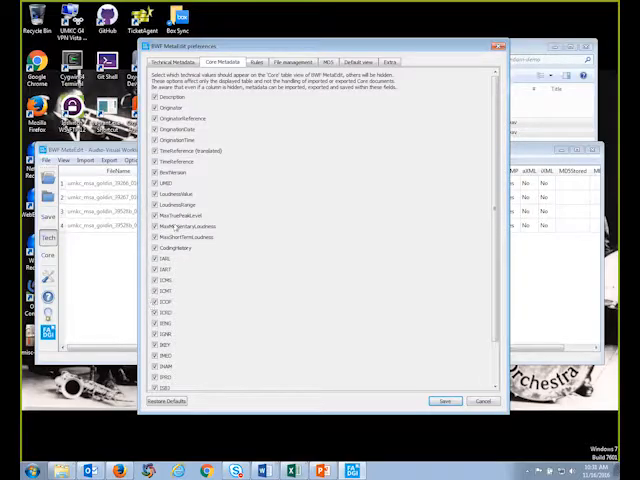
pyautogui.click(260, 64)
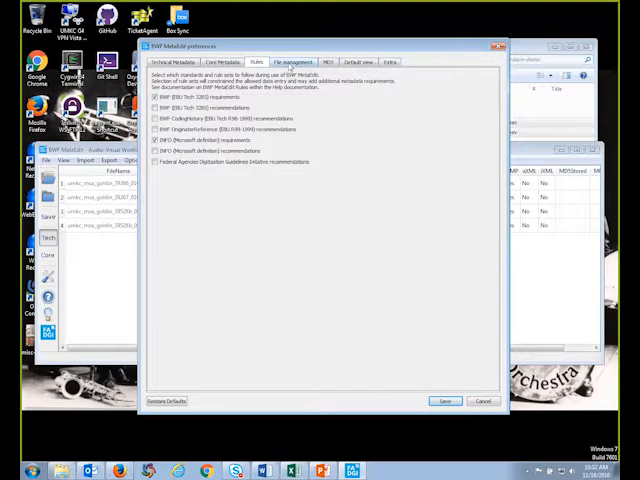
pyautogui.click(292, 62)
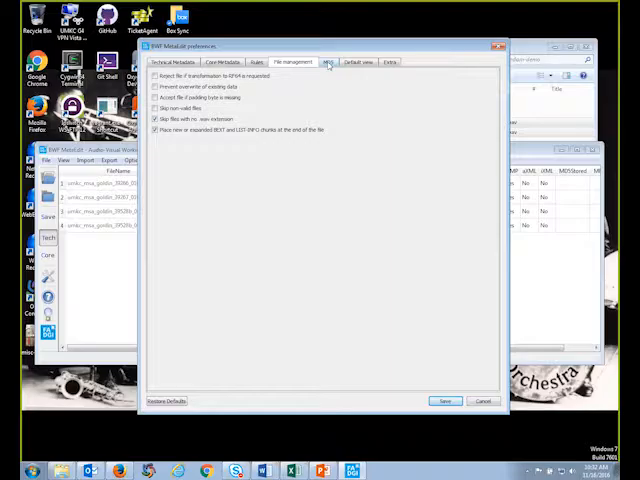
# Enable generating and embedding MD5 for audio data, including open files, with Verify off
pyautogui.click(330, 62)
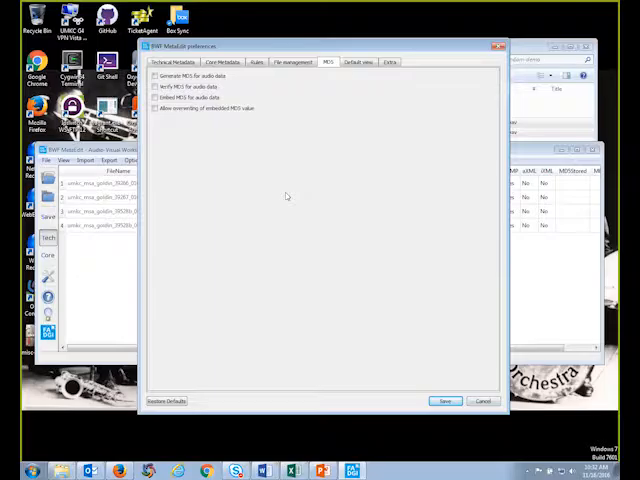
pyautogui.moveTo(284, 184)
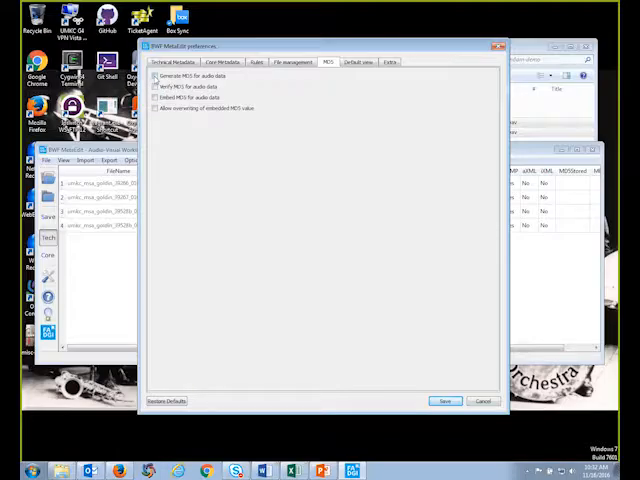
pyautogui.click(156, 76)
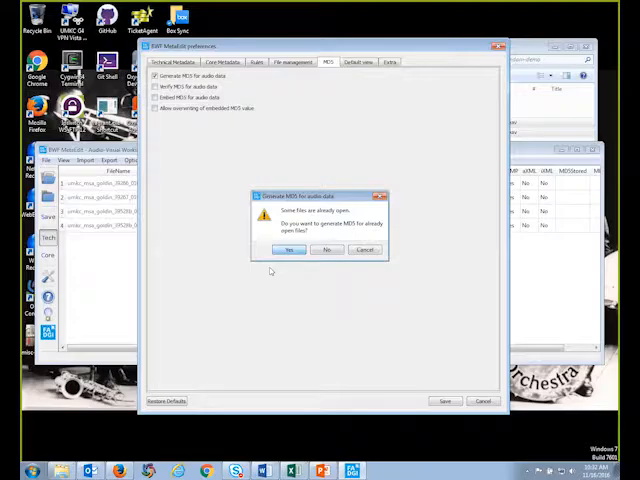
pyautogui.click(288, 250)
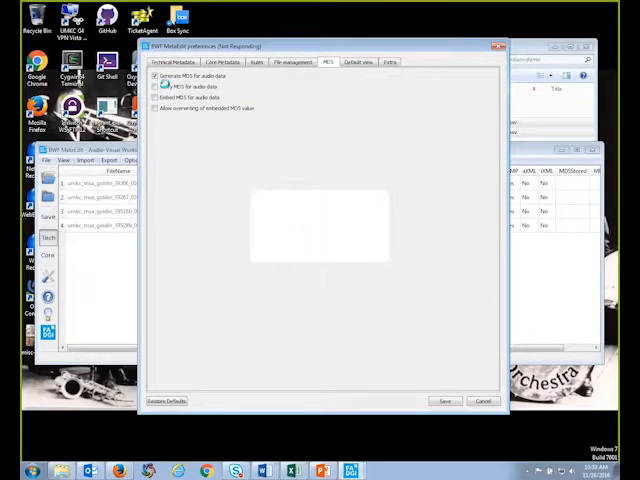
pyautogui.click(158, 76)
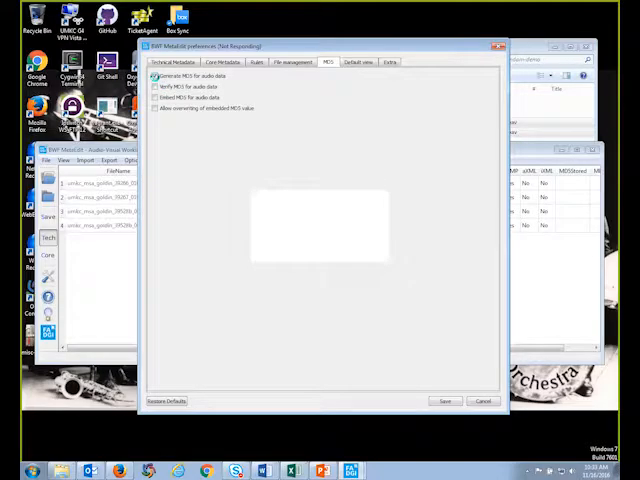
pyautogui.click(158, 98)
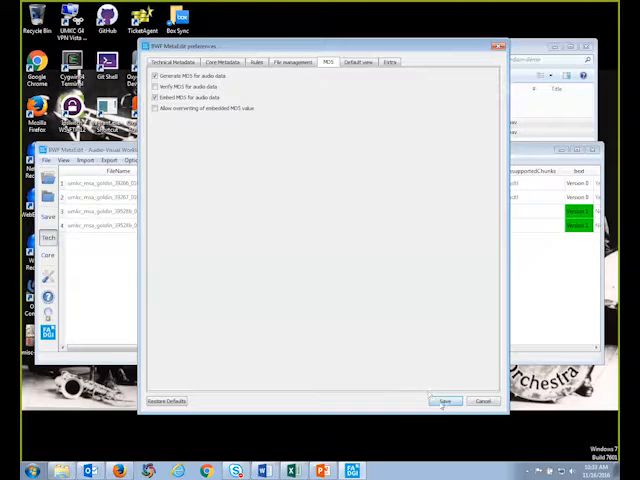
# Apply the MD5 preferences so the loaded files show computed checksums, then recheck Preferences
pyautogui.click(444, 400)
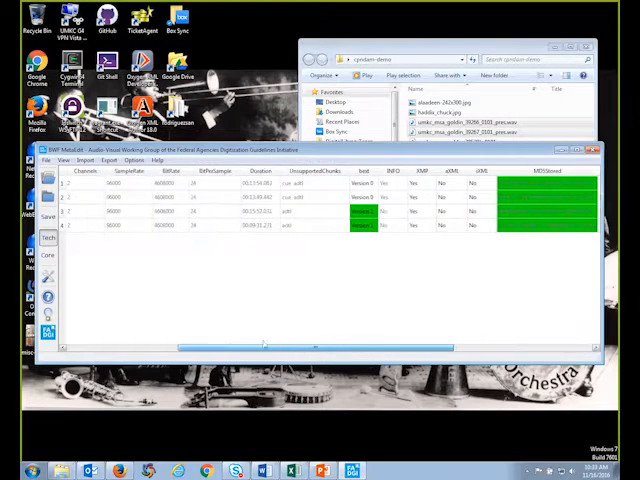
pyautogui.click(136, 160)
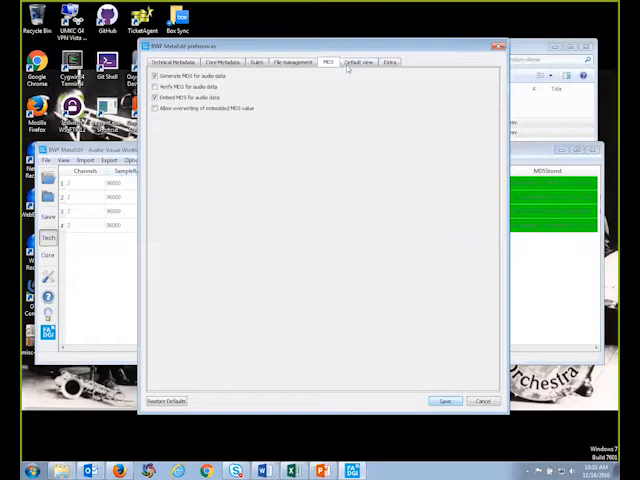
pyautogui.click(398, 64)
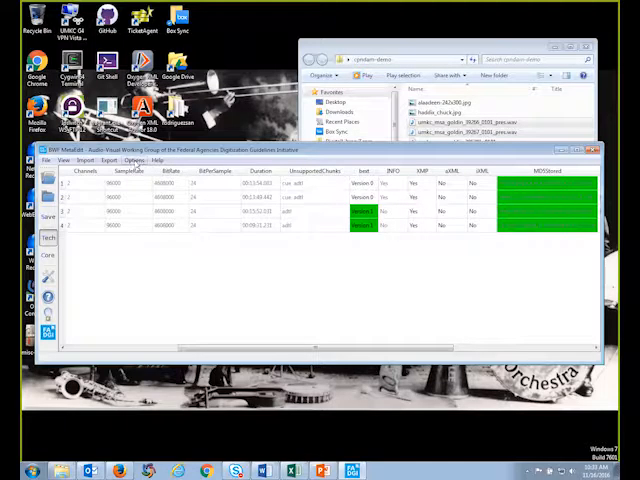
pyautogui.click(156, 160)
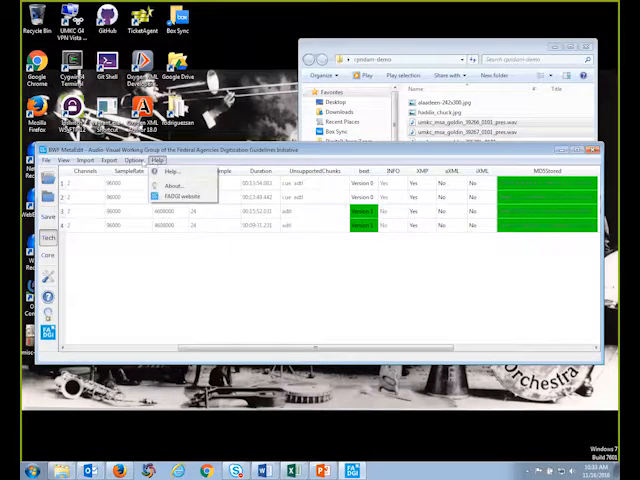
# Read the help pages on BEXT metadata, Errors and Warnings, Preferences, MD5 Checksums and workflows
pyautogui.click(172, 172)
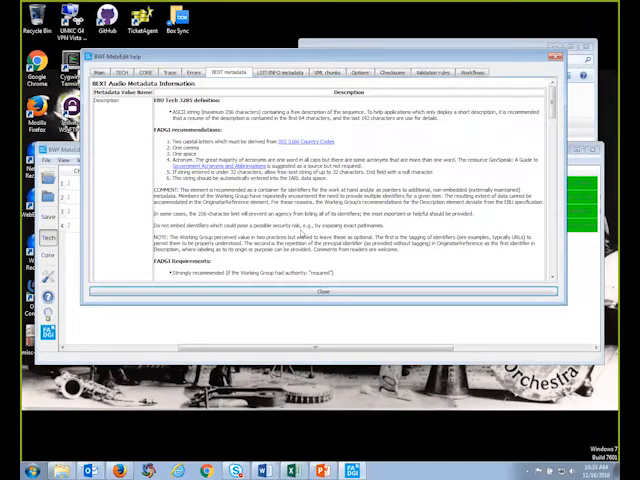
pyautogui.click(284, 78)
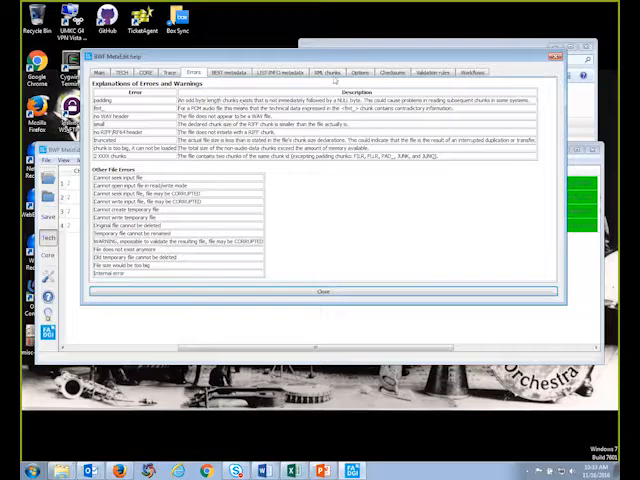
pyautogui.click(362, 72)
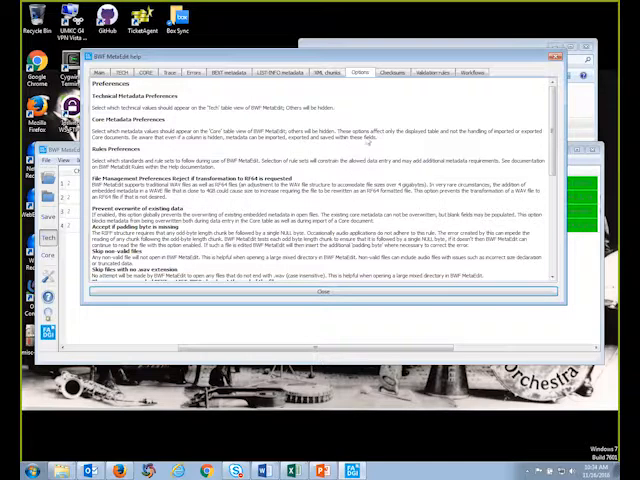
pyautogui.click(400, 72)
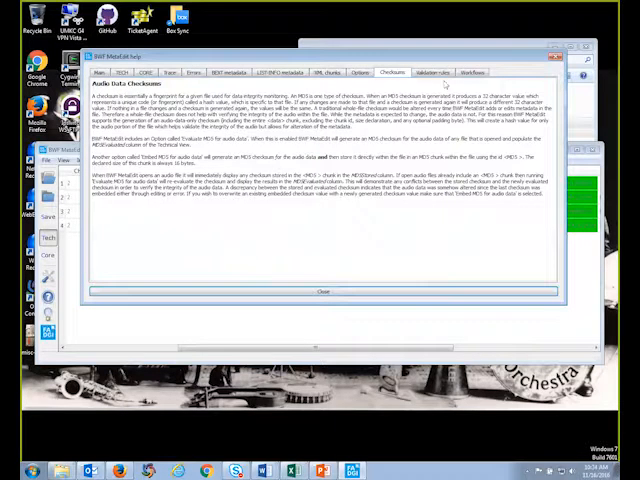
pyautogui.click(508, 72)
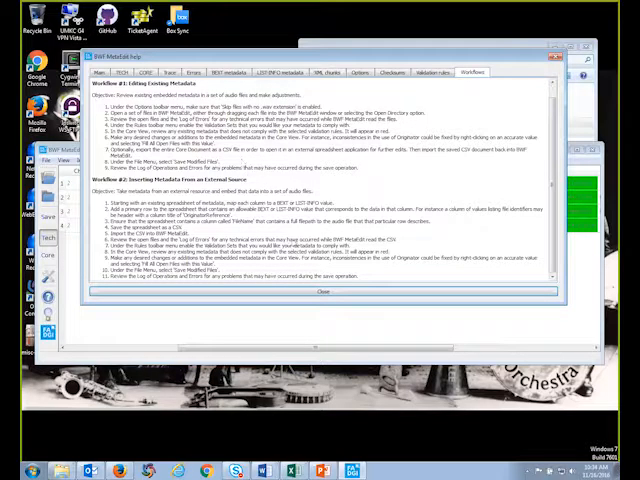
# Switch from the exercise instructions back to the loaded WAV files and their metadata table
pyautogui.click(322, 292)
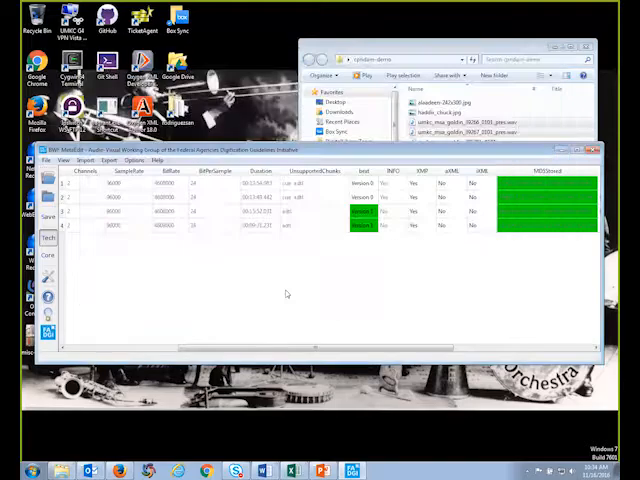
pyautogui.click(108, 160)
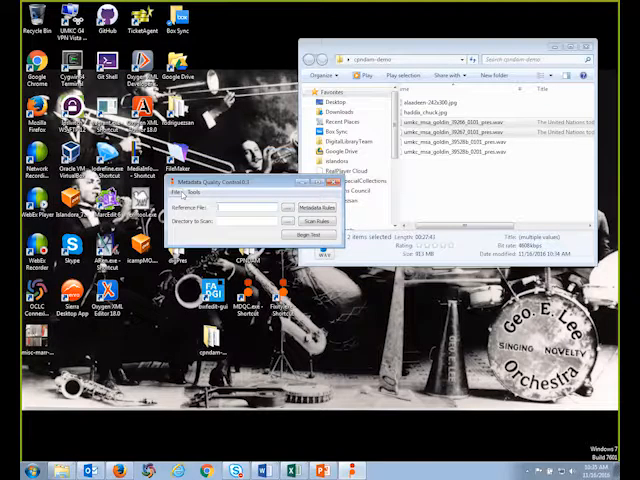
# Launch MDQC so its quality control window awaits a reference file and scan folder
pyautogui.click(180, 192)
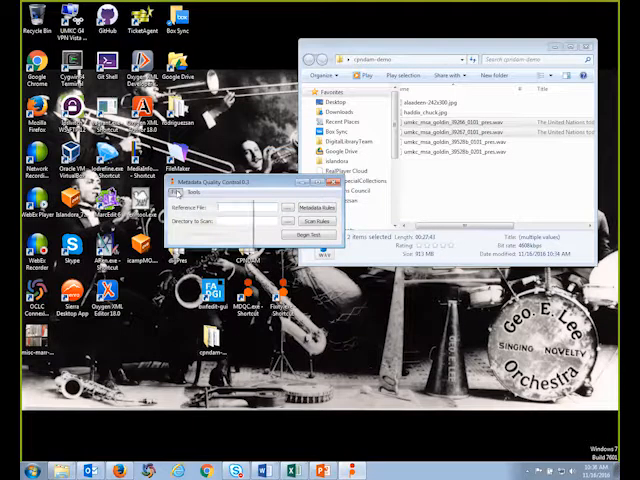
pyautogui.click(176, 192)
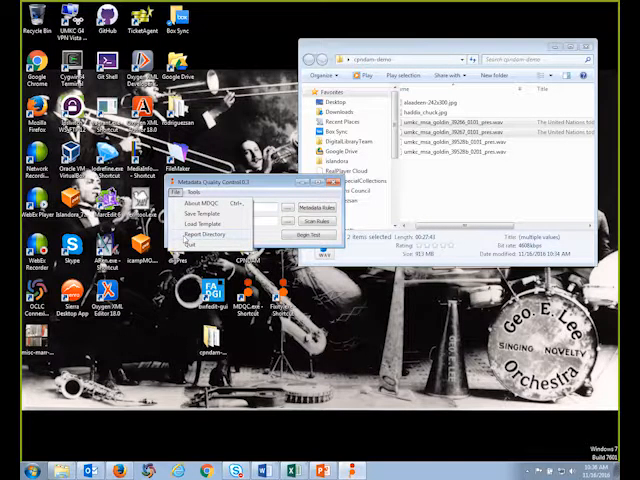
pyautogui.click(204, 236)
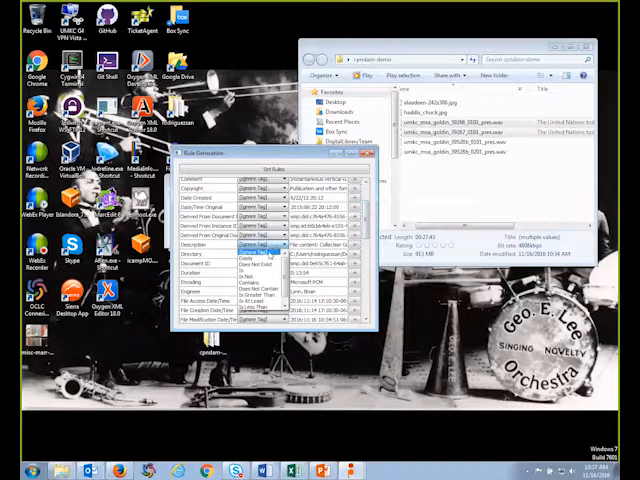
# Set a metadata field's comparison operator and review the remaining fields' expected values
pyautogui.click(262, 272)
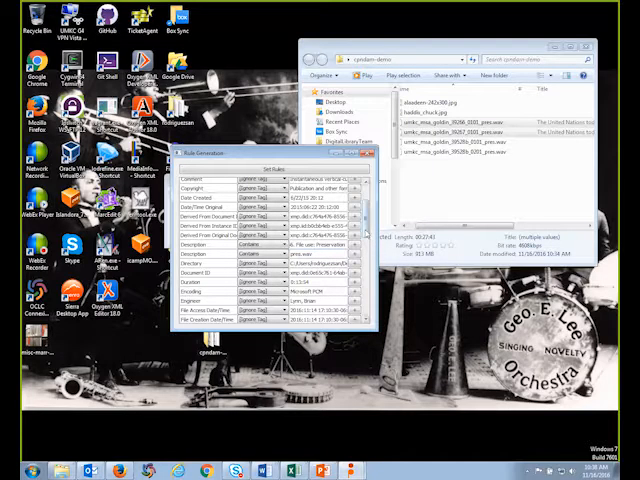
pyautogui.scroll(-3)
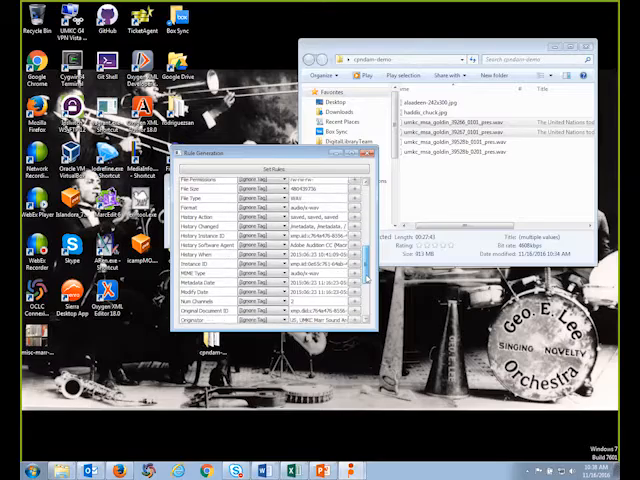
pyautogui.scroll(-3)
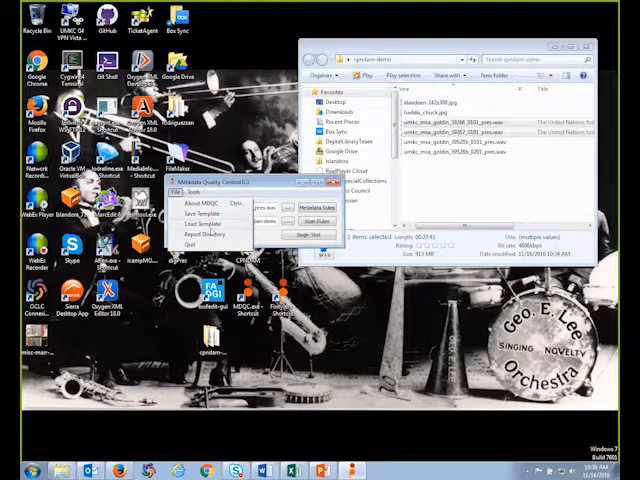
# Enter a sample WAV recording as the Reference File on the main window
pyautogui.click(176, 192)
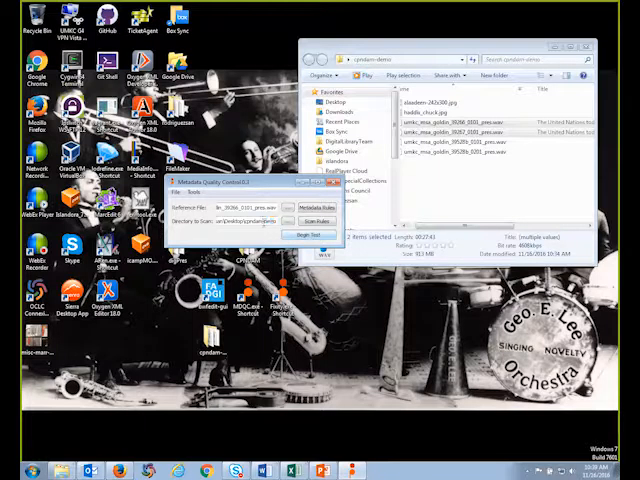
# Run Begin Test on the sample WAV folder and close the Test Outcome report
pyautogui.click(308, 236)
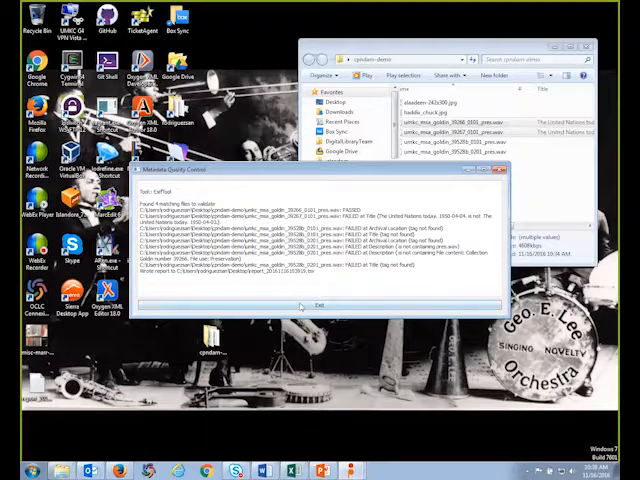
pyautogui.click(314, 304)
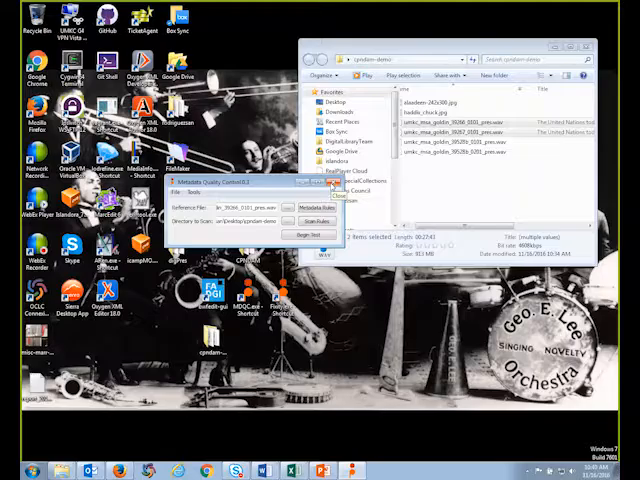
# Exit MDQC, leaving Fixity open with an empty project
pyautogui.click(334, 184)
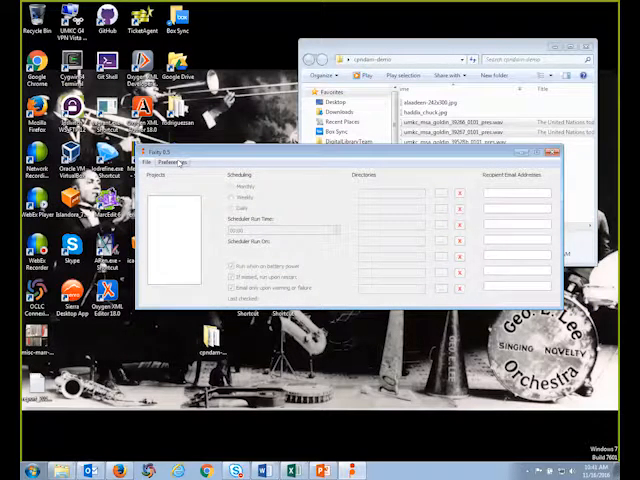
pyautogui.click(172, 162)
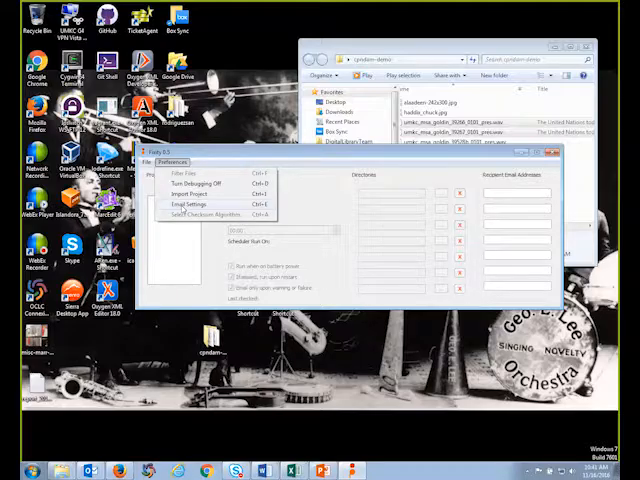
pyautogui.click(188, 204)
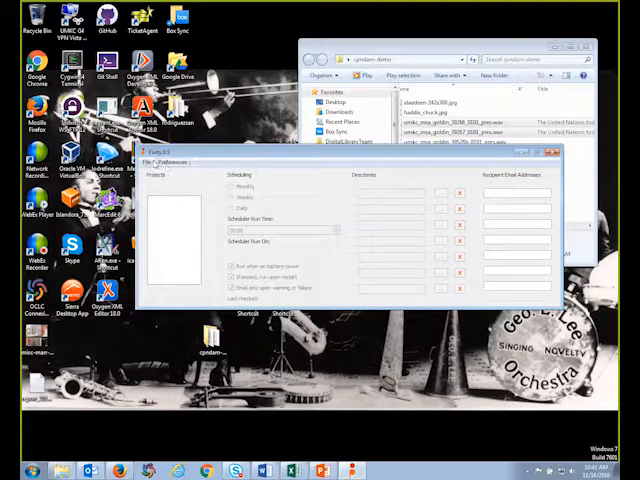
# Create a new Fixity project via File > New Project and reach the Project Name field
pyautogui.click(152, 160)
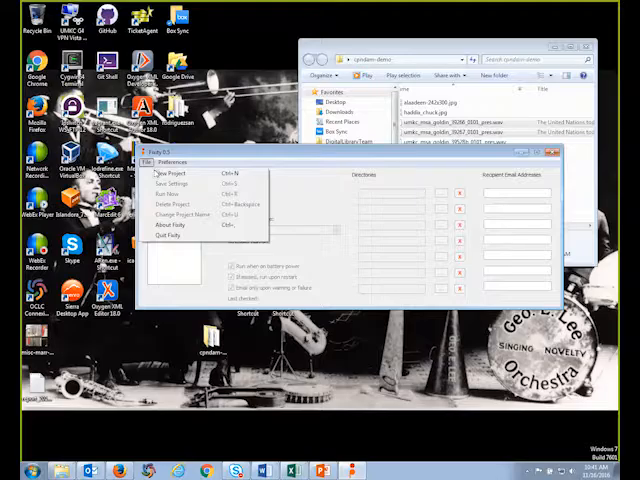
pyautogui.click(168, 174)
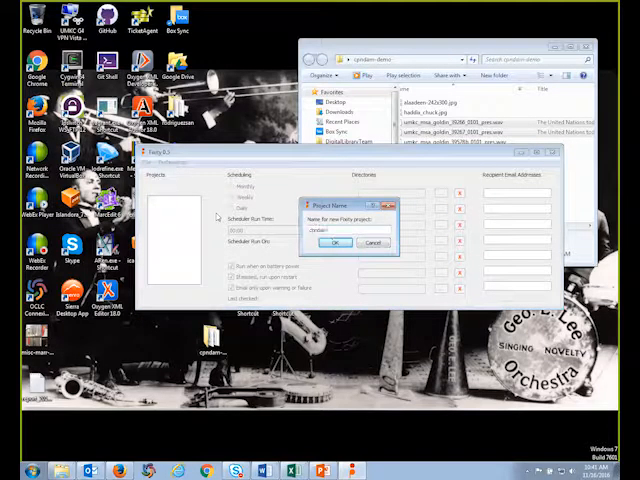
pyautogui.click(336, 242)
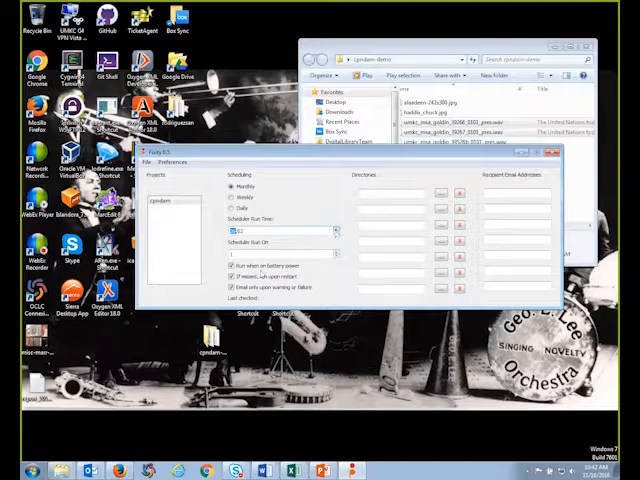
# Bring up Browse For Folder beside the first Directories field
pyautogui.click(232, 264)
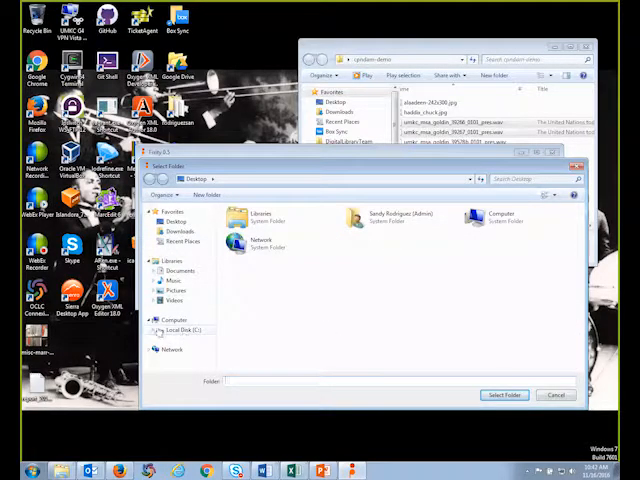
# Choose the desktop folder as the project's monitored directory
pyautogui.click(160, 330)
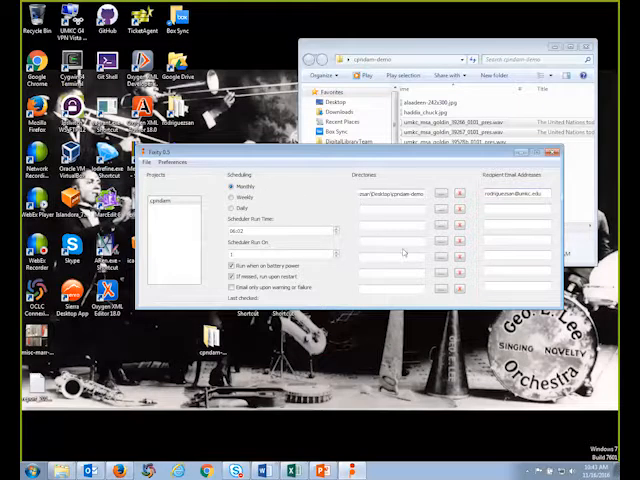
# Dismiss a small pop-up, then choose the checksum algorithm under Preferences and save it
pyautogui.click(148, 160)
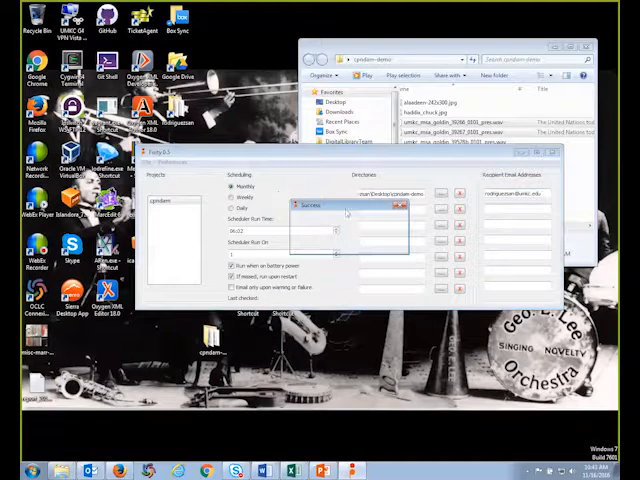
pyautogui.click(396, 204)
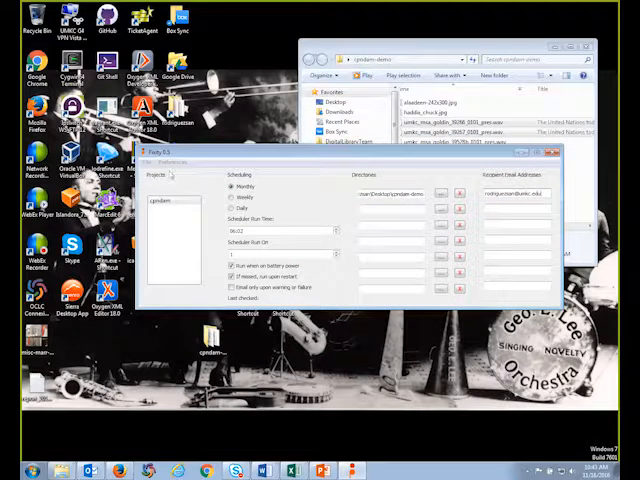
pyautogui.click(174, 160)
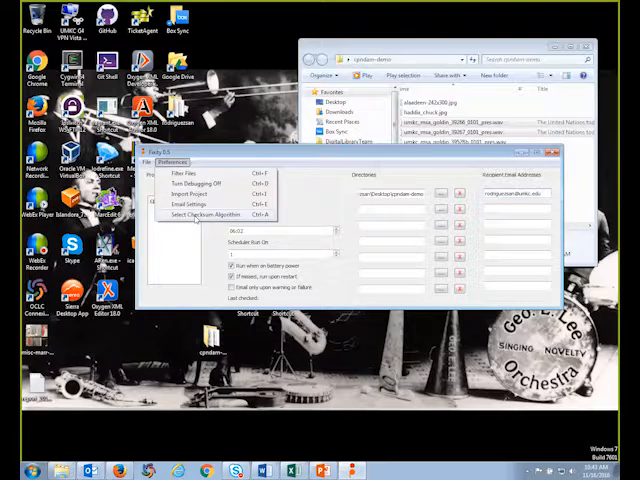
pyautogui.click(204, 214)
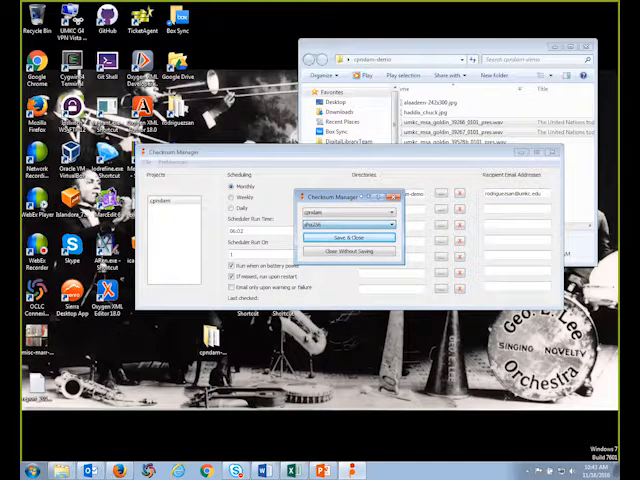
pyautogui.click(348, 238)
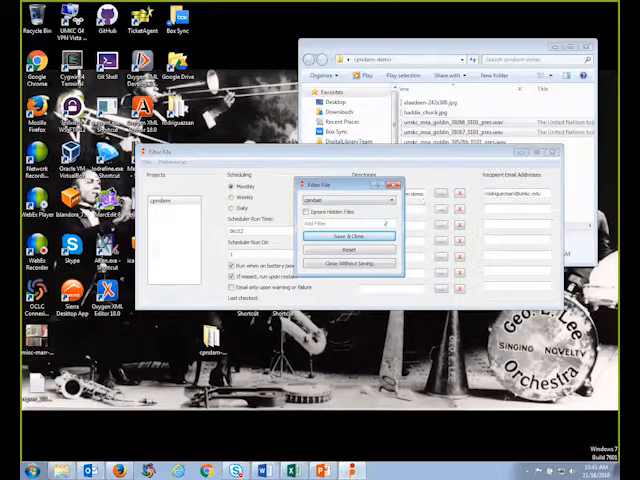
# Set the Filter Files options under Preferences and save them
pyautogui.click(306, 212)
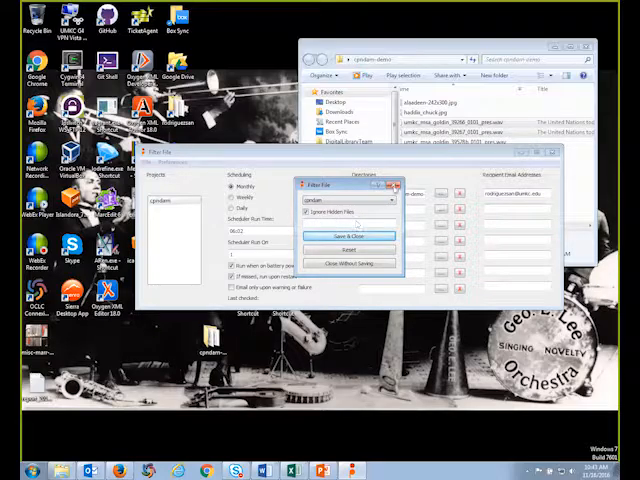
pyautogui.click(348, 236)
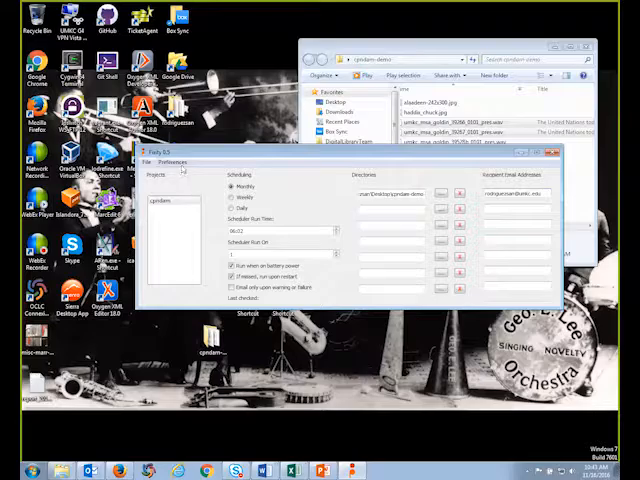
# Run the project's first checksum scan now and acknowledge the scanning notice
pyautogui.click(172, 160)
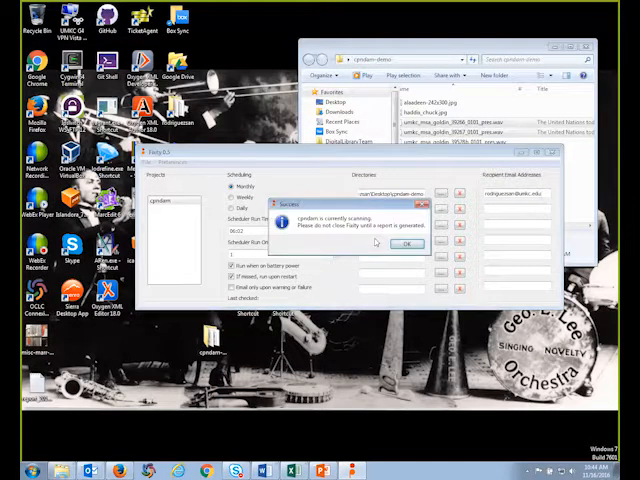
pyautogui.click(408, 244)
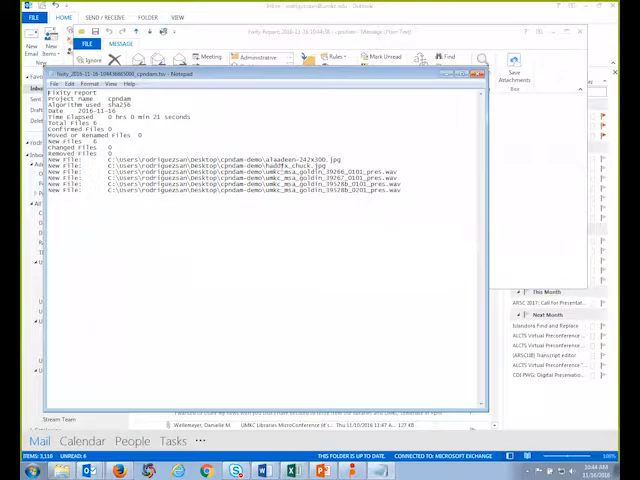
# Close the Notepad scan report after reviewing the new files listed
pyautogui.click(476, 74)
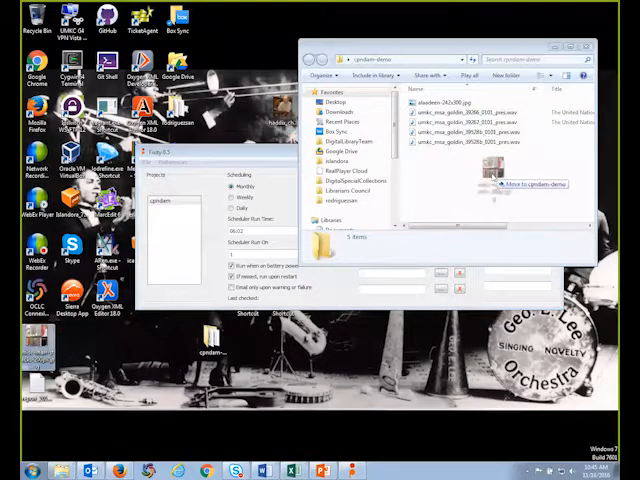
# Add a file to the monitored folder, then rescan it with Fixity's Run Now
pyautogui.rightClick(448, 104)
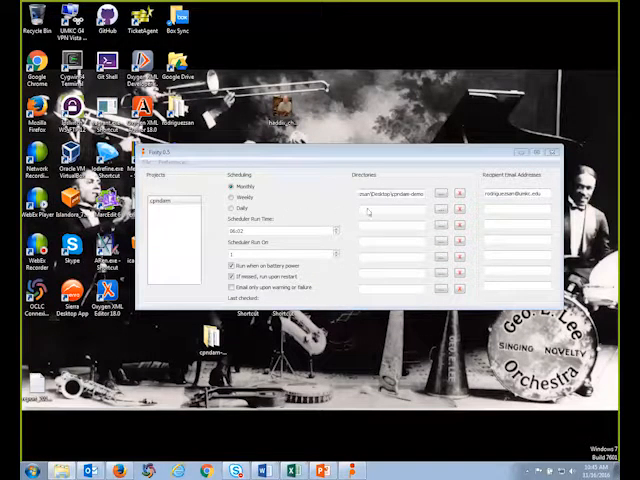
pyautogui.click(152, 160)
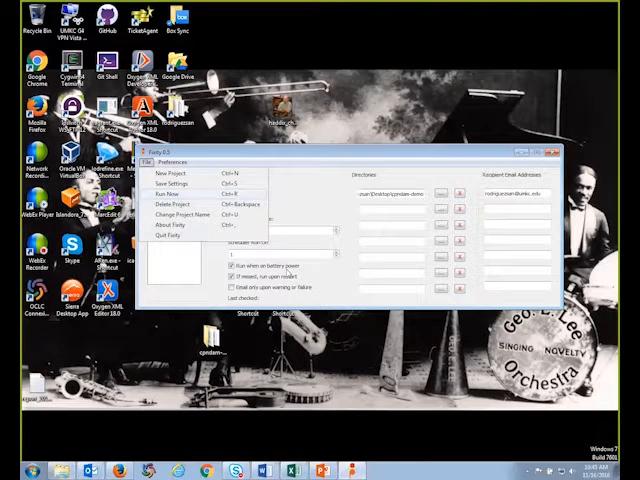
pyautogui.click(172, 192)
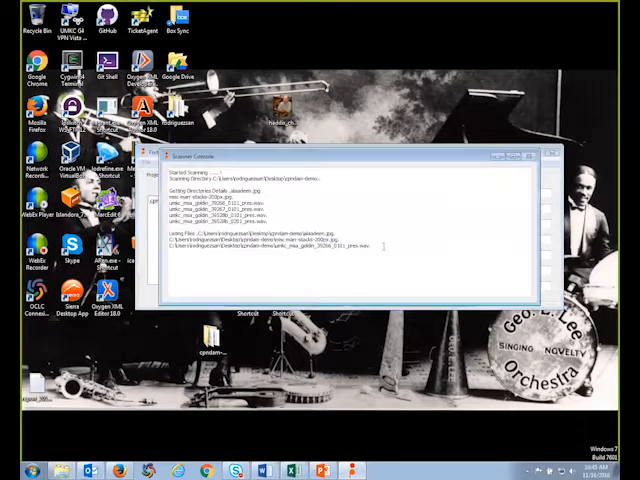